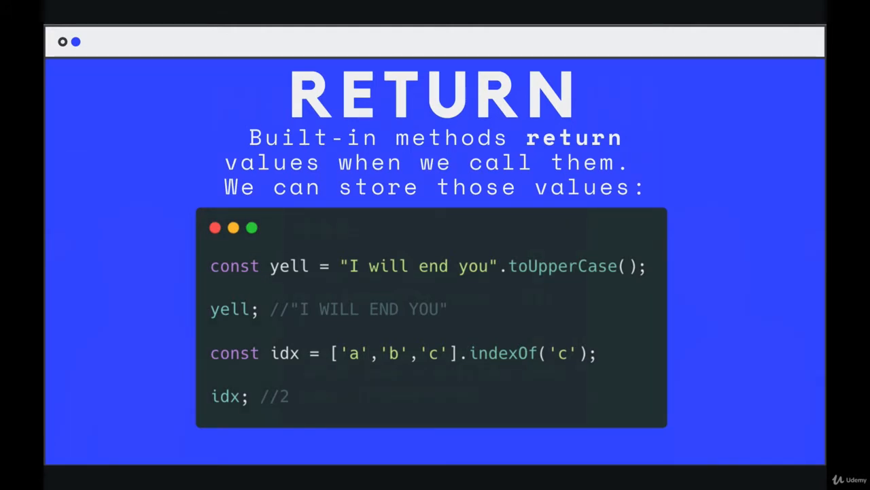
# - Pick "hello".toUpperCase() from the console history suggestions and enter it
pyautogui.click(808, 245)
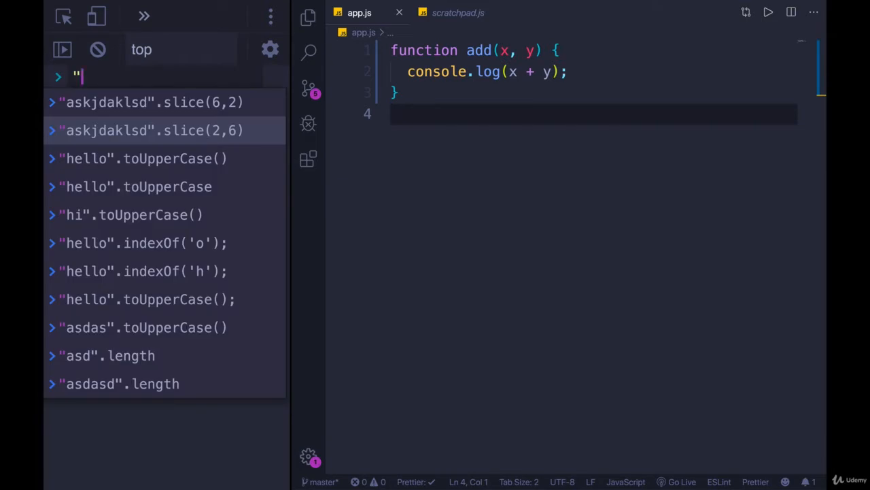
pyautogui.click(144, 158)
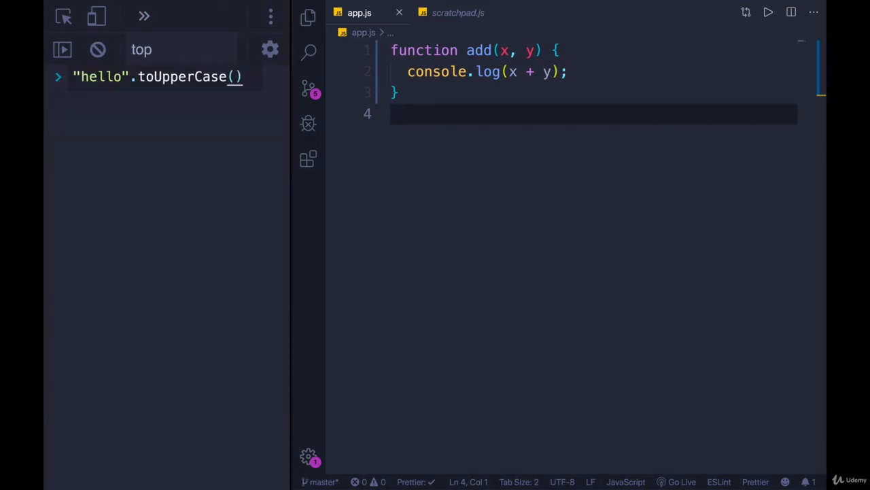
pyautogui.moveTo(265, 92)
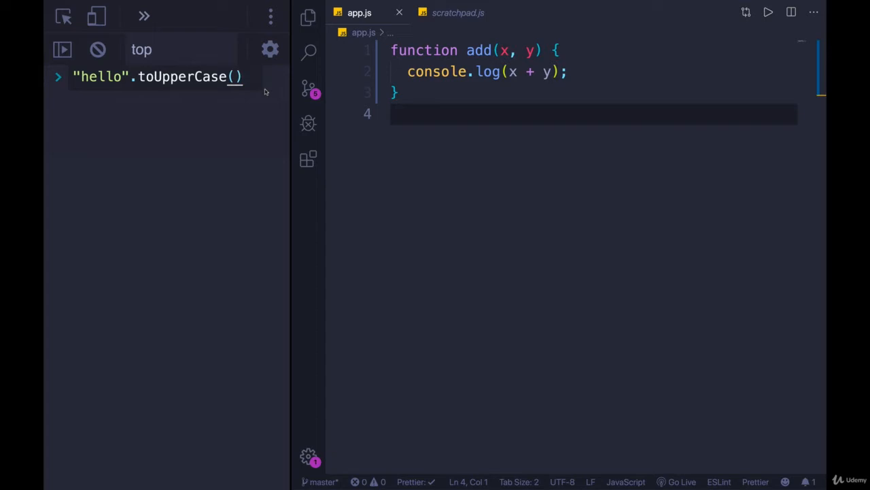
pyautogui.press('Enter')
pyautogui.write("'hello'.toUpperCase();")
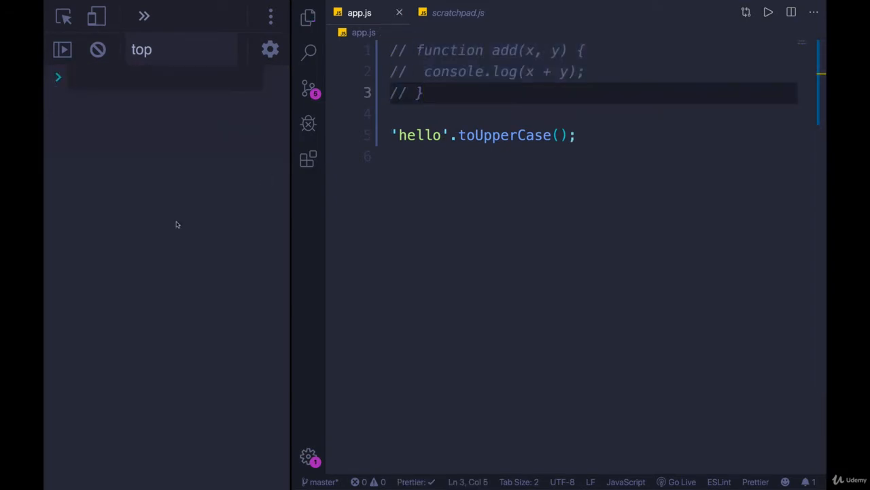
# - Prefix the 'hello'.toUpperCase() line in app.js with const scream =
pyautogui.click(459, 135)
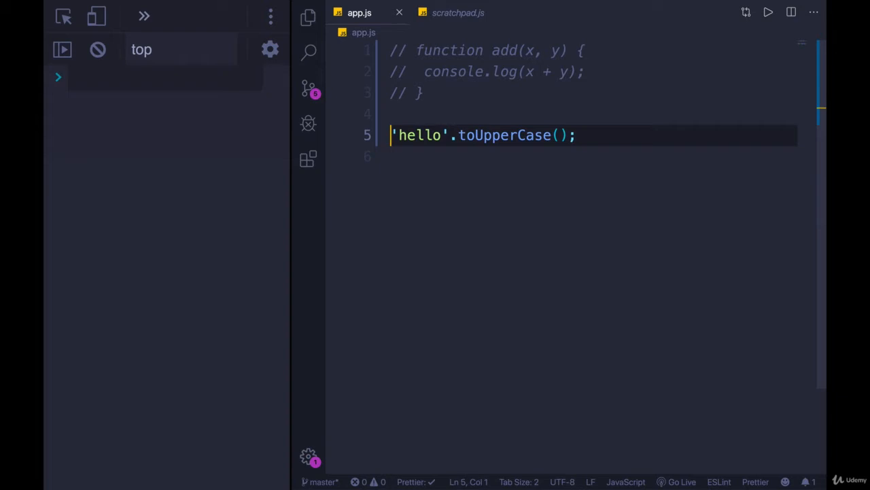
pyautogui.write('const')
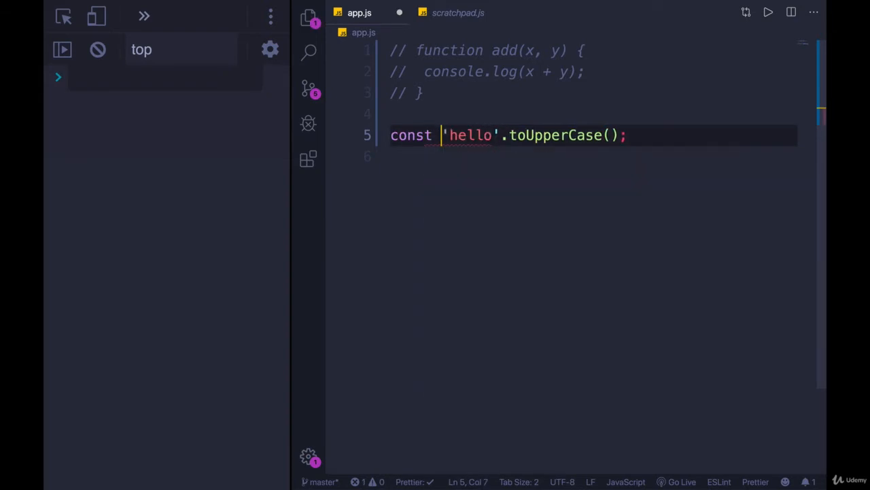
pyautogui.write('scream =')
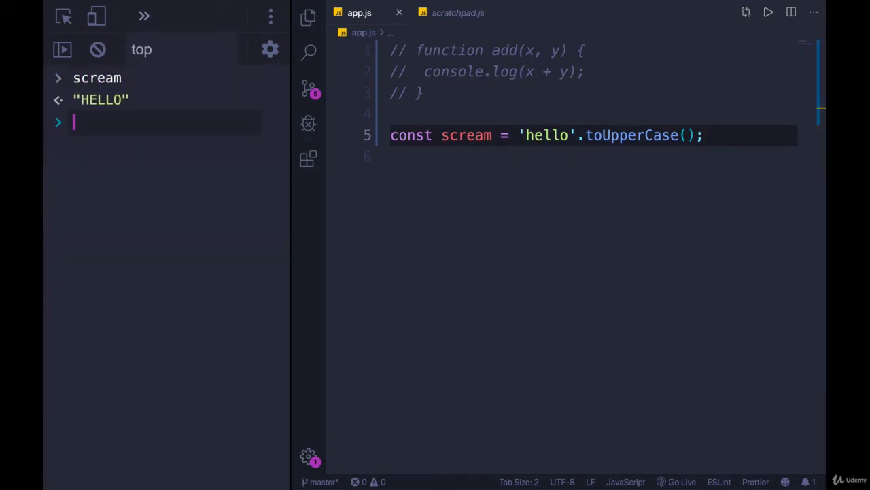
pyautogui.click(459, 135)
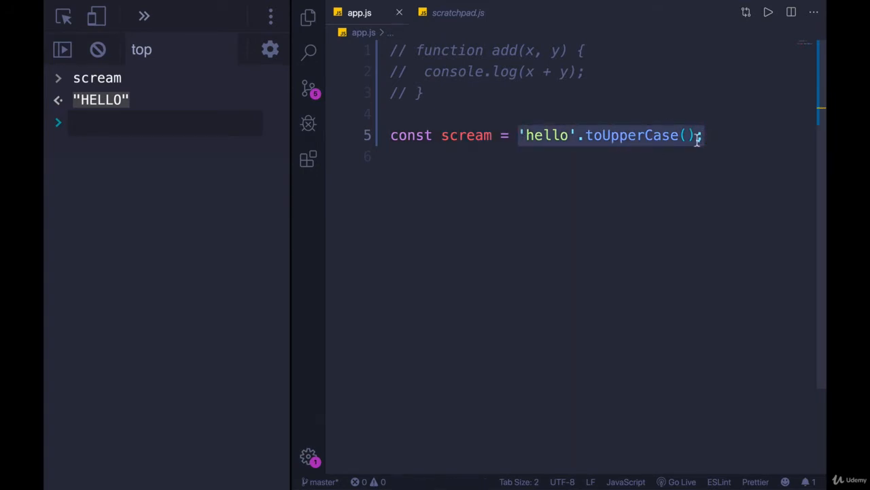
pyautogui.click(687, 135)
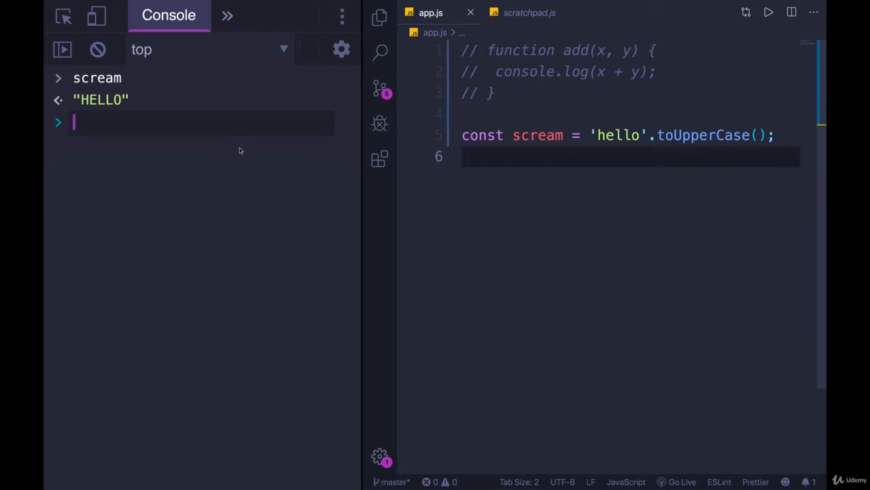
# - Run "hello".toUpperCase() in the console, then start typing console.log
pyautogui.write('"hello".toUpperCase()')
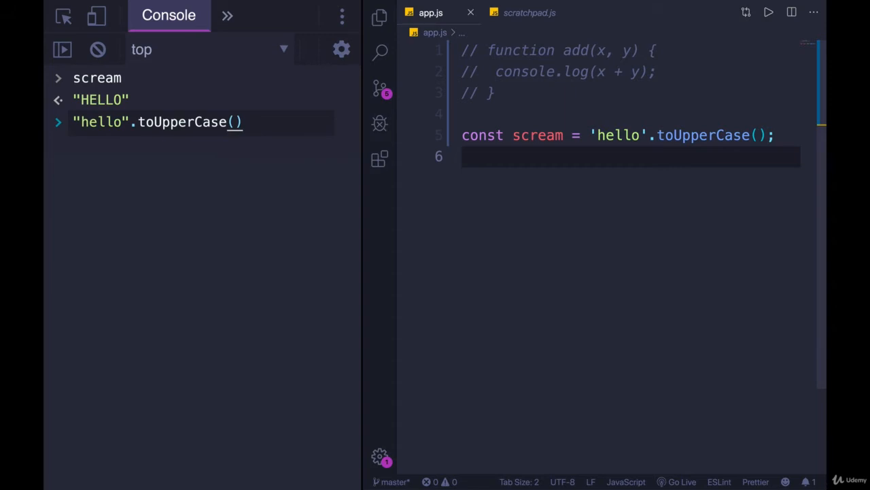
pyautogui.press('Enter')
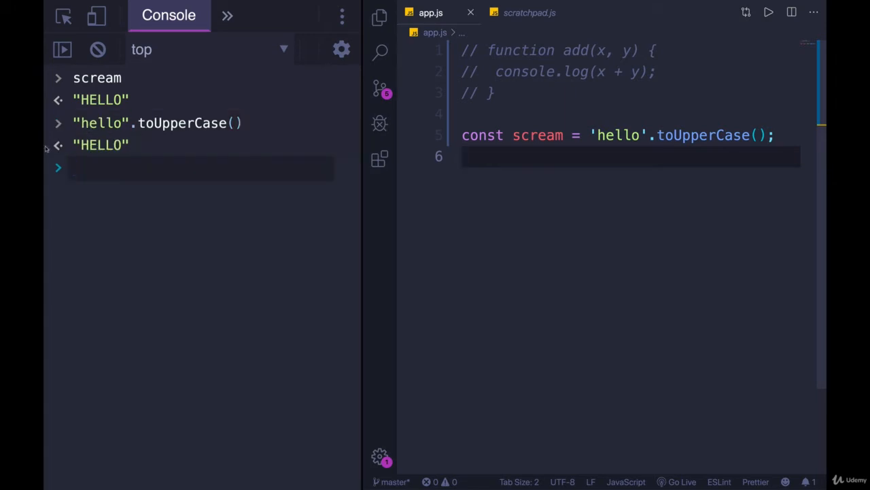
pyautogui.moveTo(66, 149)
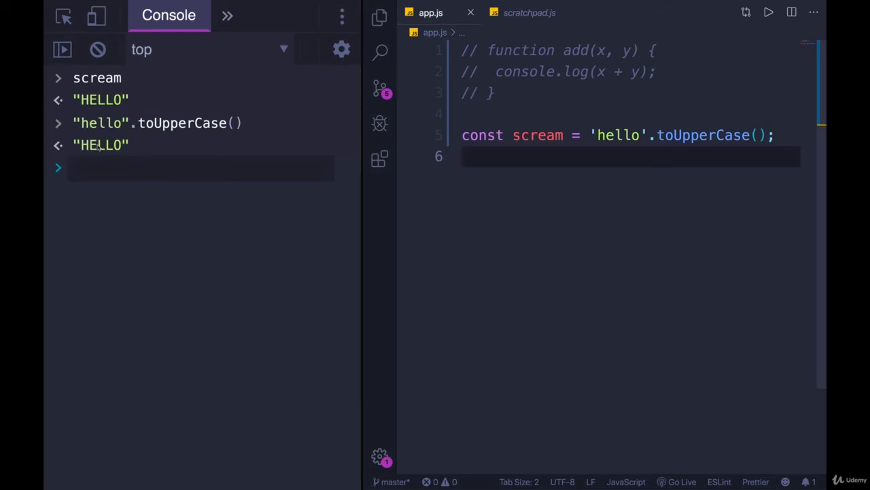
pyautogui.write('console.log("hello".toUpperCase(')
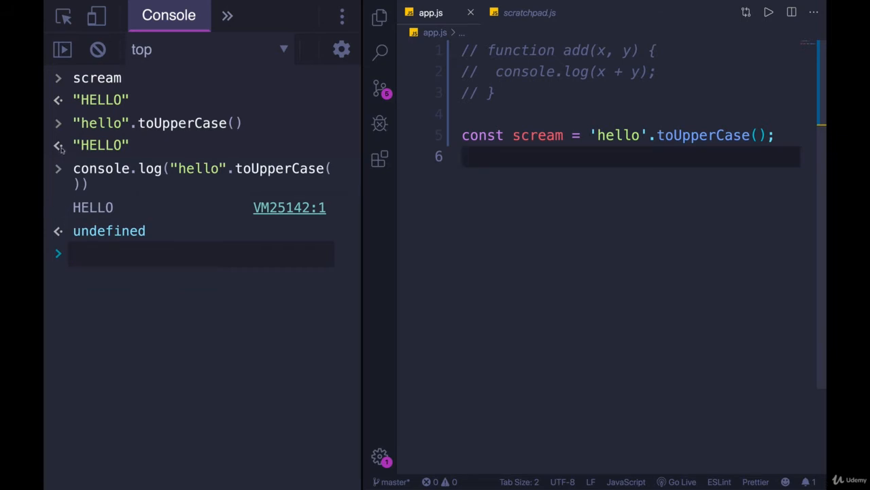
pyautogui.moveTo(489, 231)
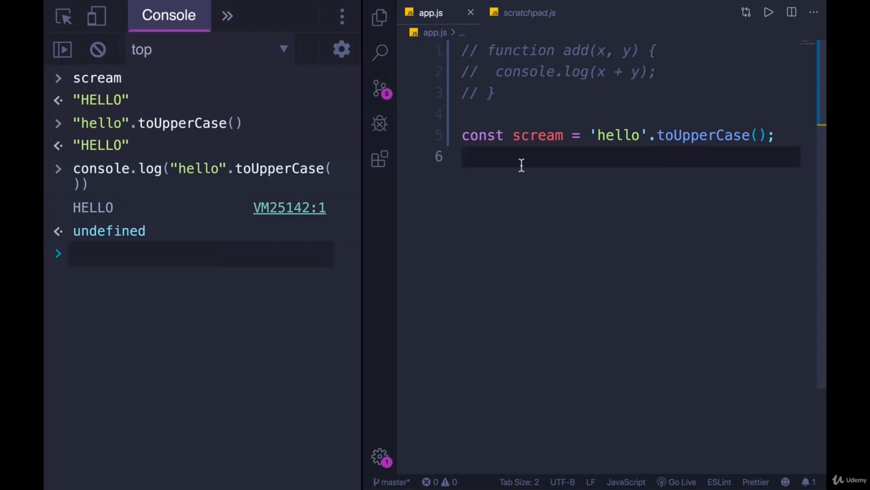
pyautogui.moveTo(363, 187)
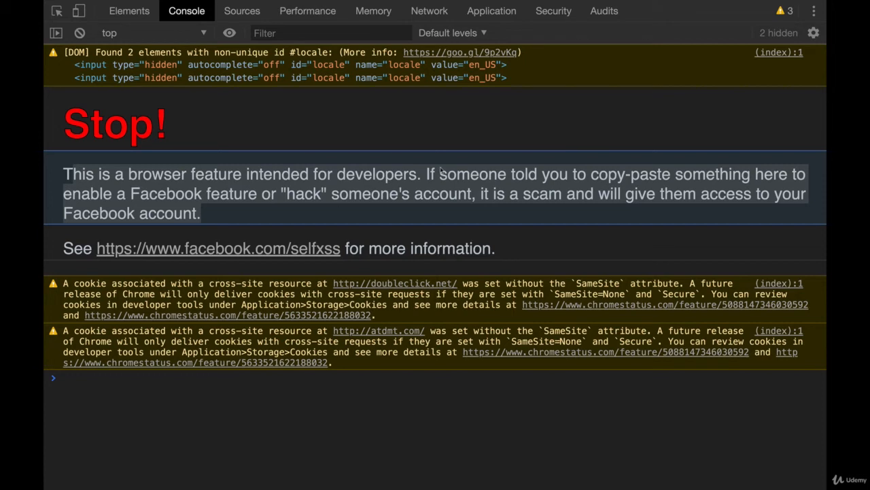
pyautogui.moveTo(303, 198)
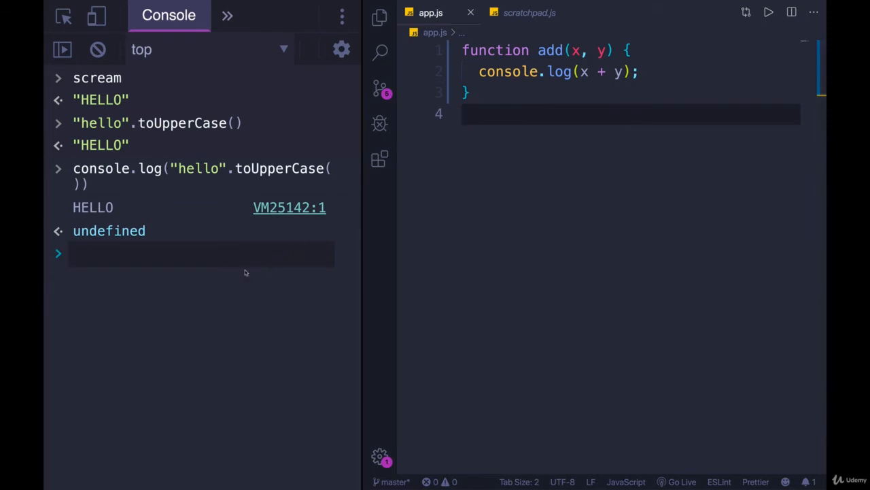
# - Run add(1,2), const sum = add(1,2) and sum; place caret after console.log
pyautogui.write('add(1,2')
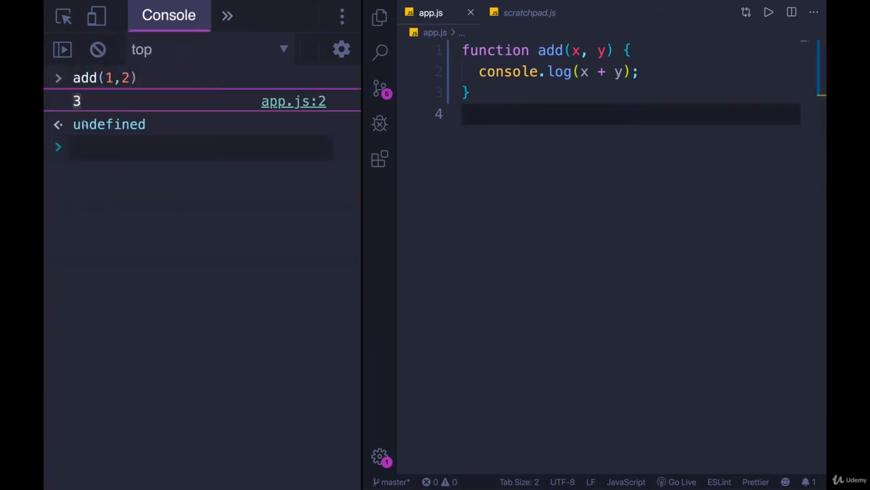
pyautogui.write('add(1,2)')
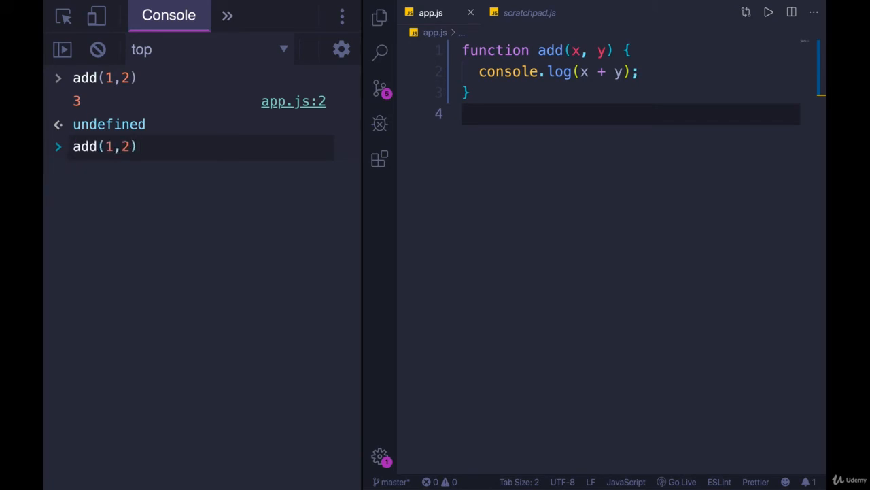
pyautogui.write('const')
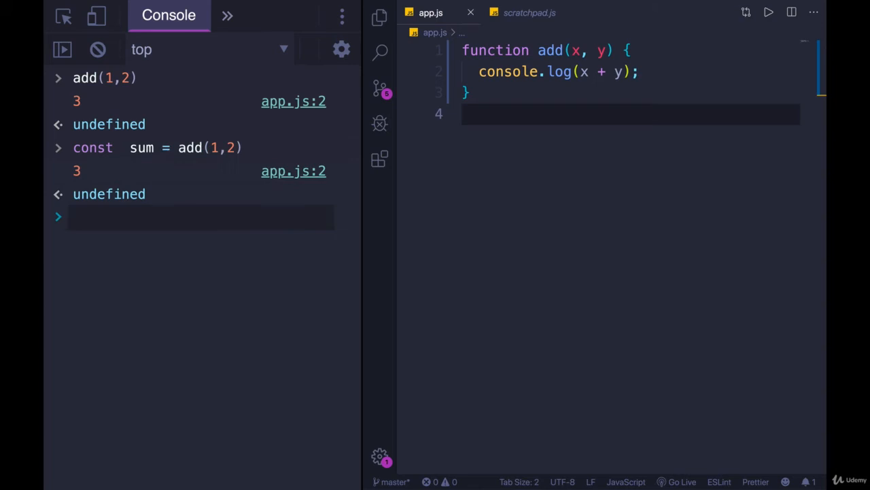
pyautogui.write('sum')
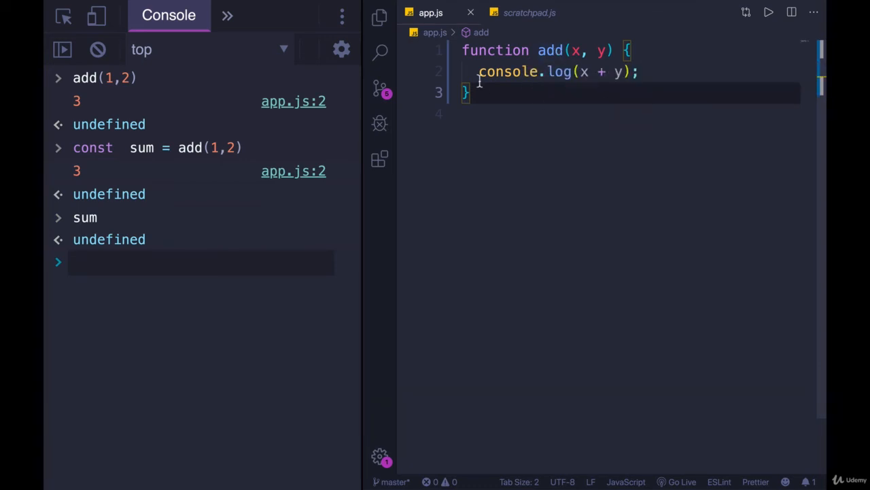
pyautogui.click(639, 72)
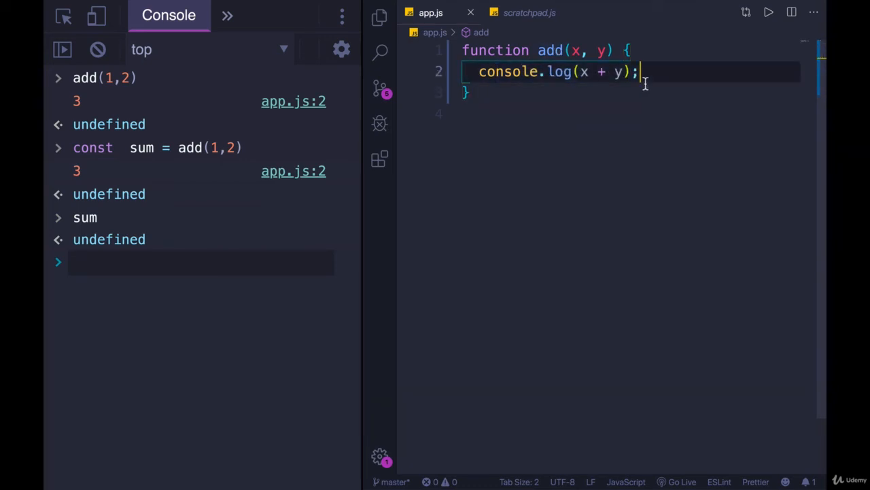
pyautogui.moveTo(523, 227)
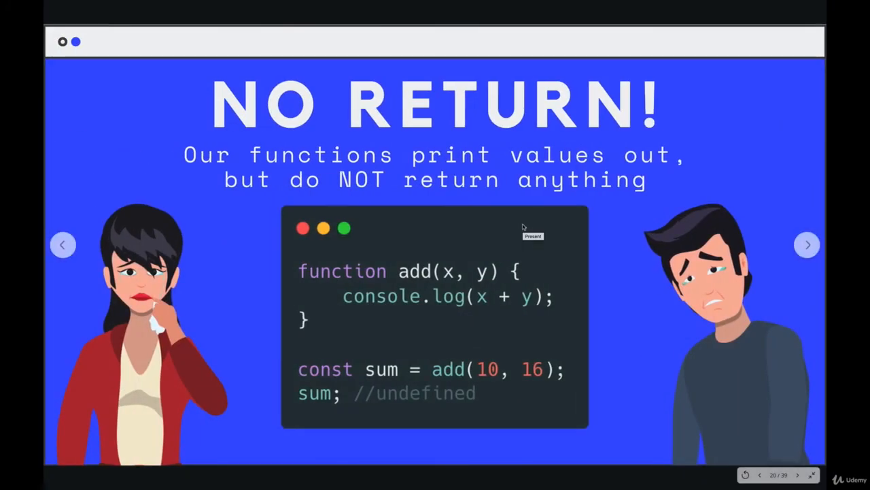
# - Advance from the NO RETURN! slide to the FIRST RETURN! slide
pyautogui.click(807, 245)
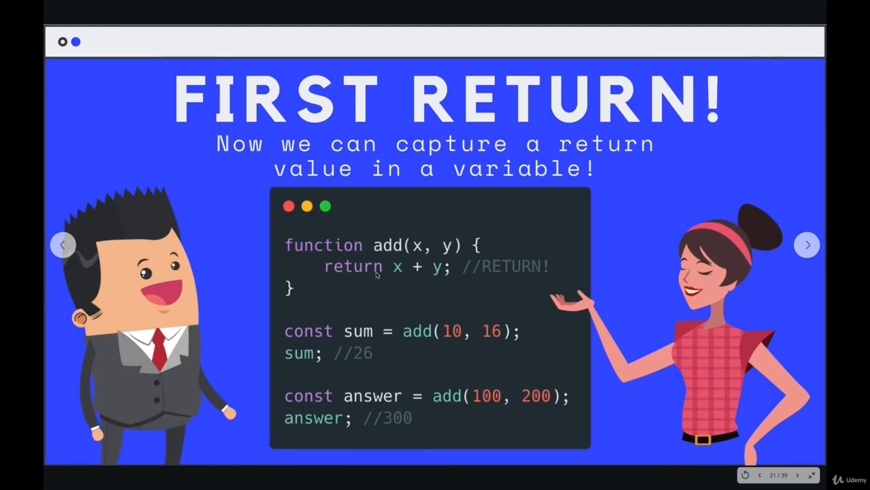
pyautogui.moveTo(388, 279)
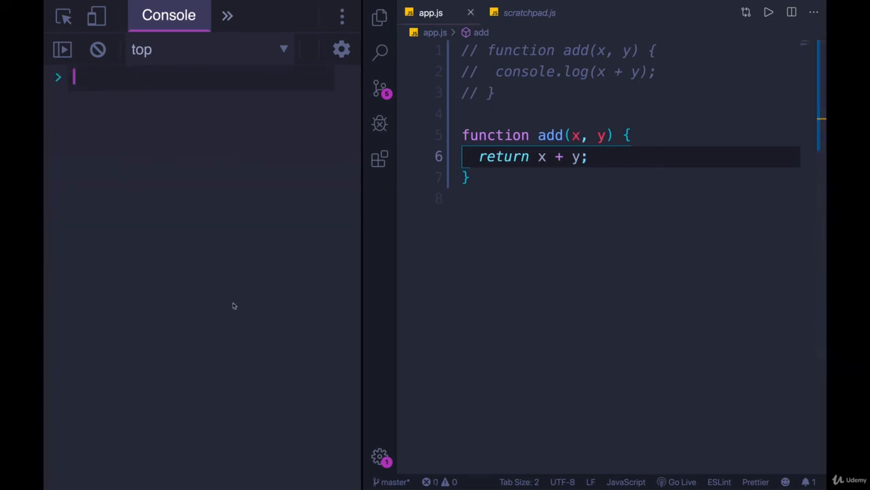
# - Run add(4,5), const total = add(4,5) and total in the console, each giving 9
pyautogui.write('add(4,5')
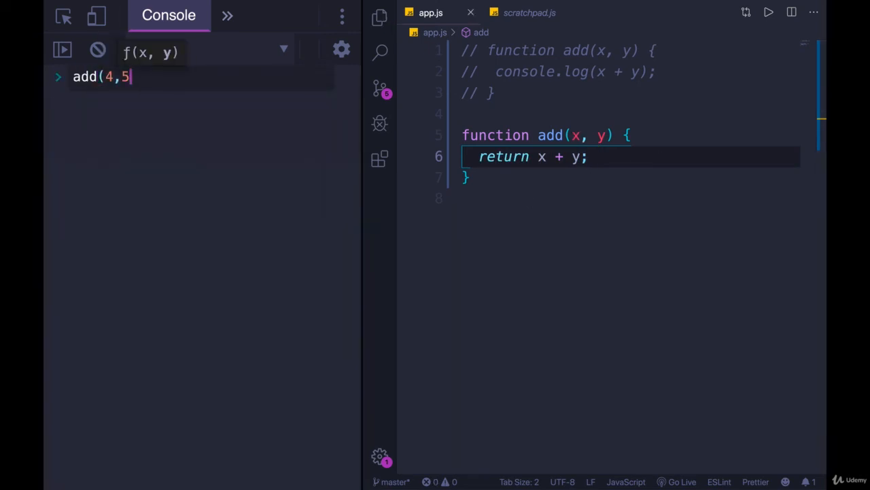
pyautogui.press('Enter')
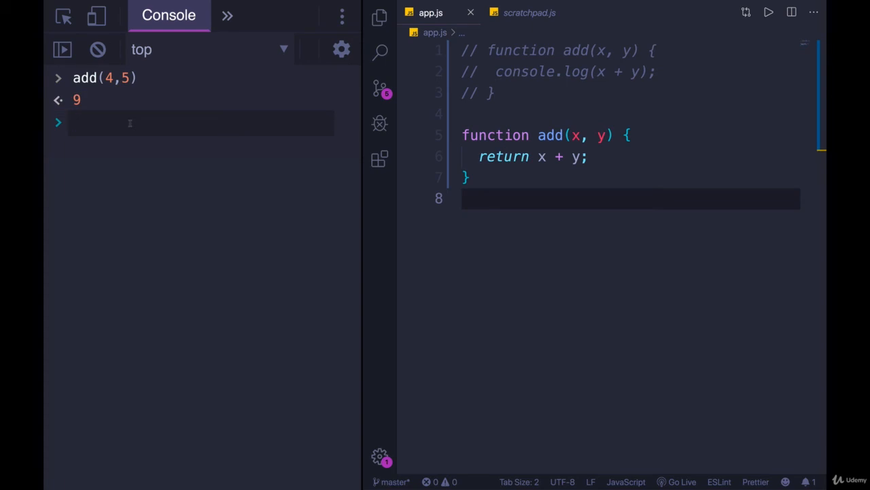
pyautogui.write('const')
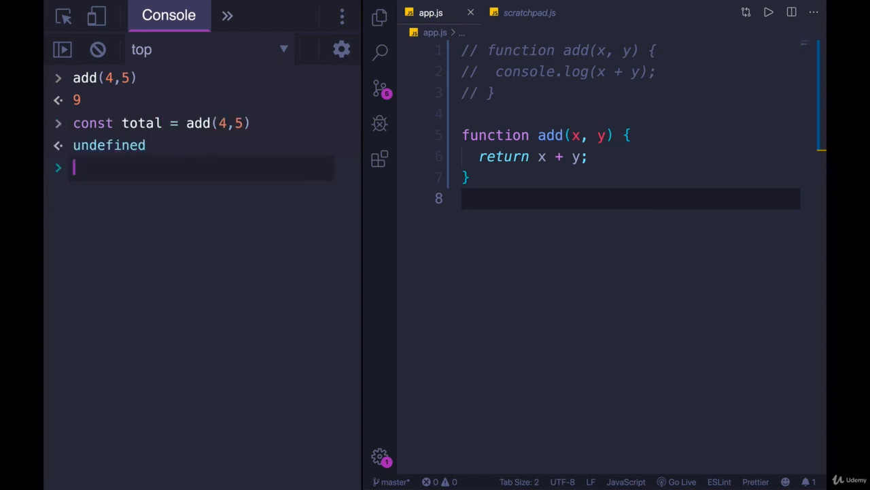
pyautogui.write('total')
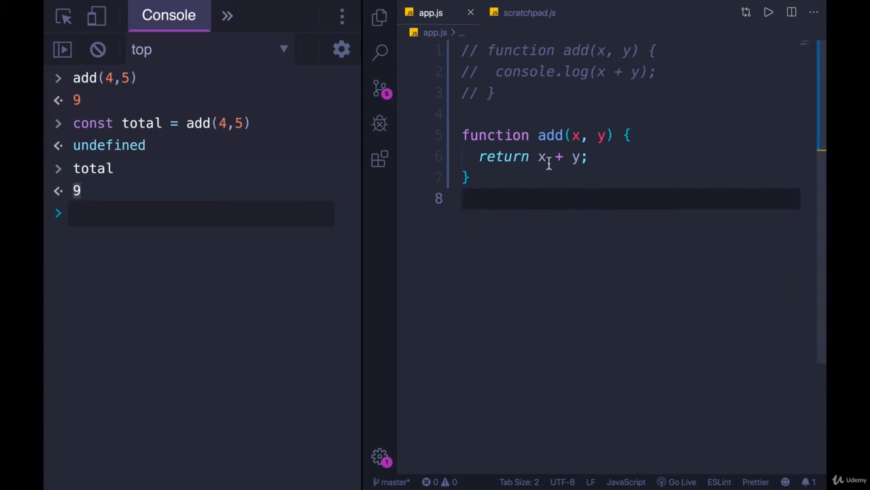
pyautogui.click(566, 134)
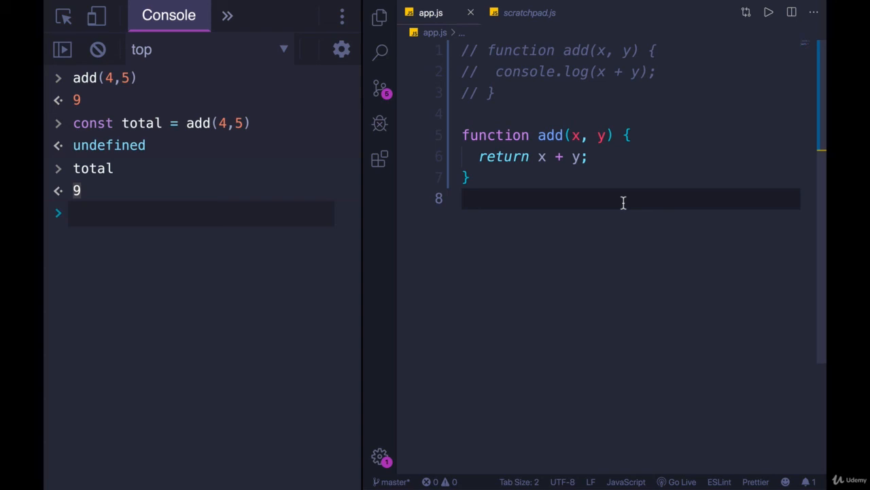
pyautogui.moveTo(635, 157)
pyautogui.write('[')
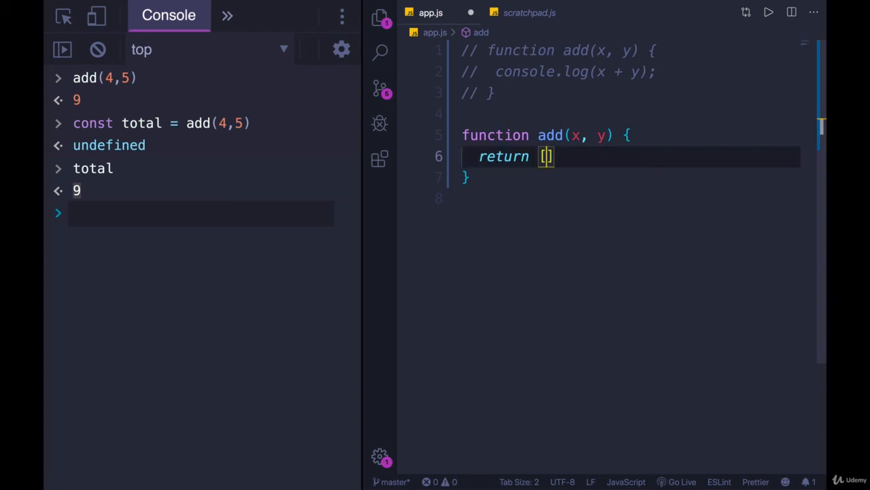
# - Retype add's return line, discarding a template string, so it reads return x +
pyautogui.write('x,')
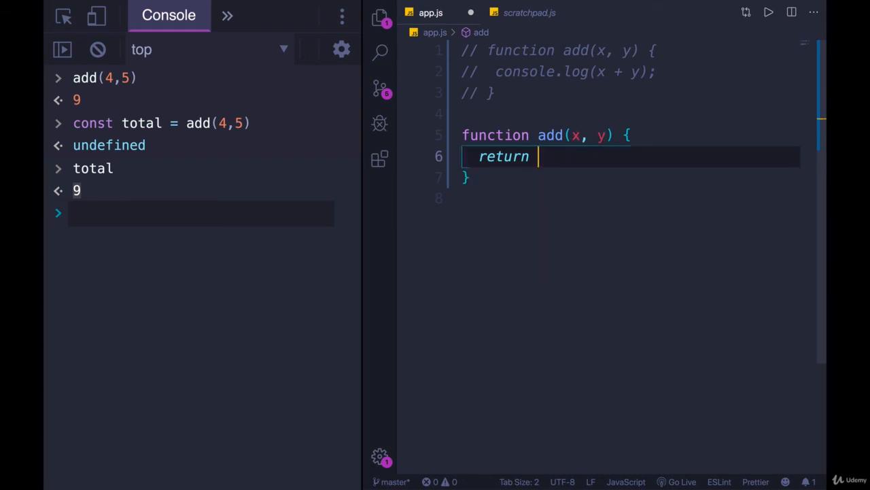
pyautogui.write('"${}"')
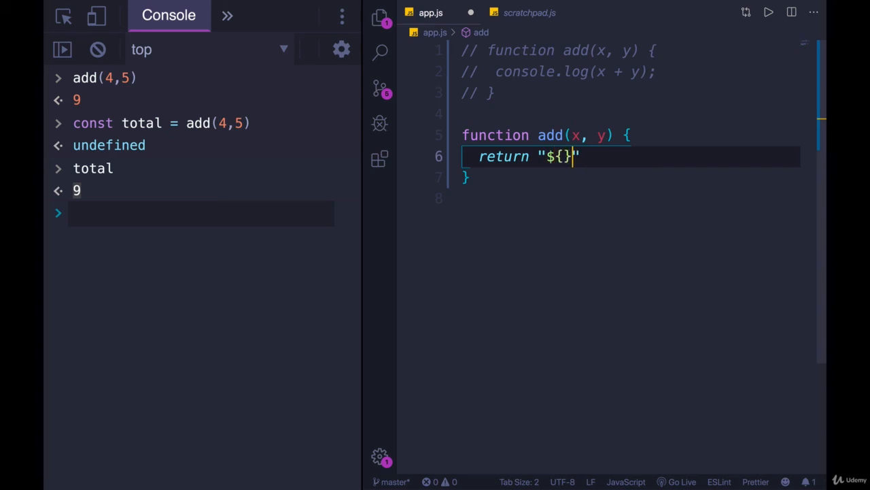
pyautogui.write('x')
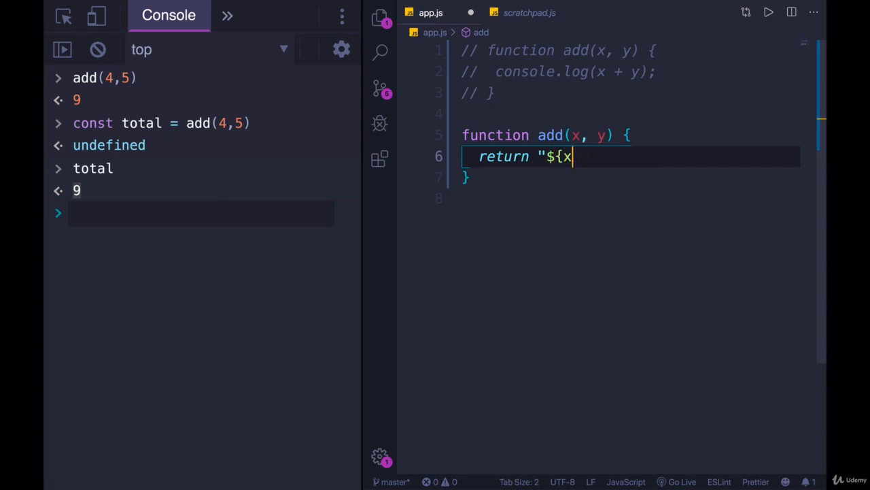
pyautogui.press('Backspace')
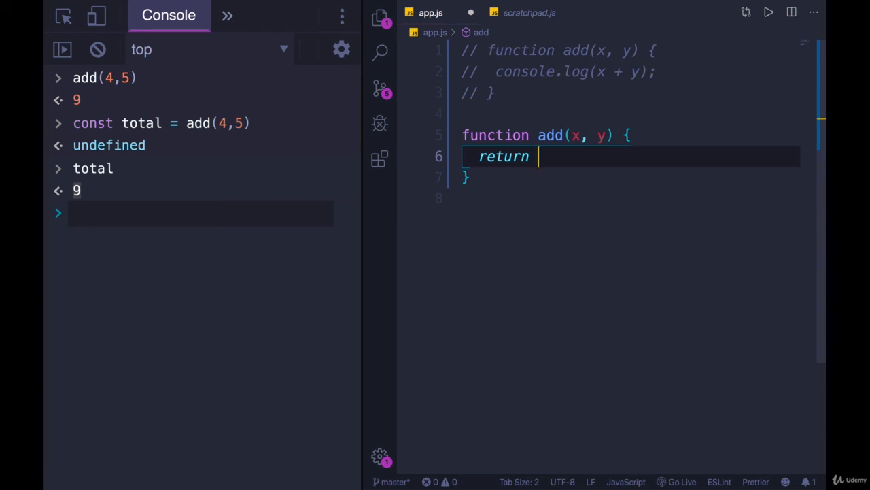
pyautogui.write('x +')
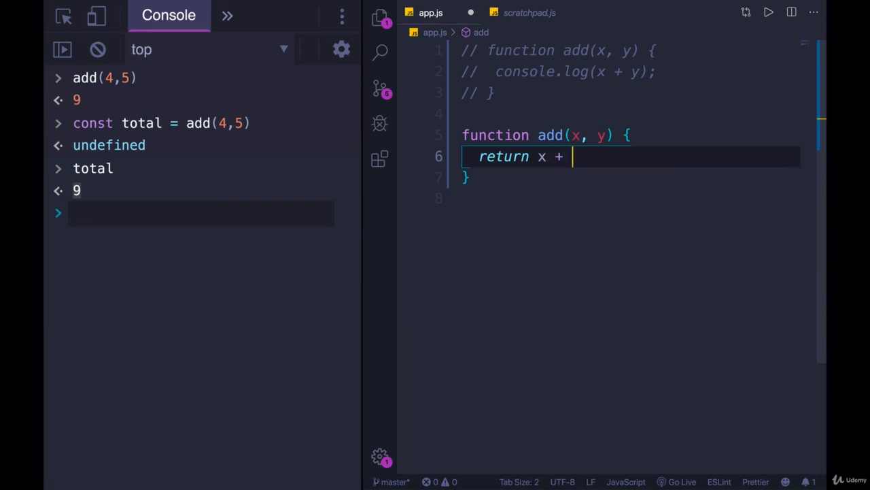